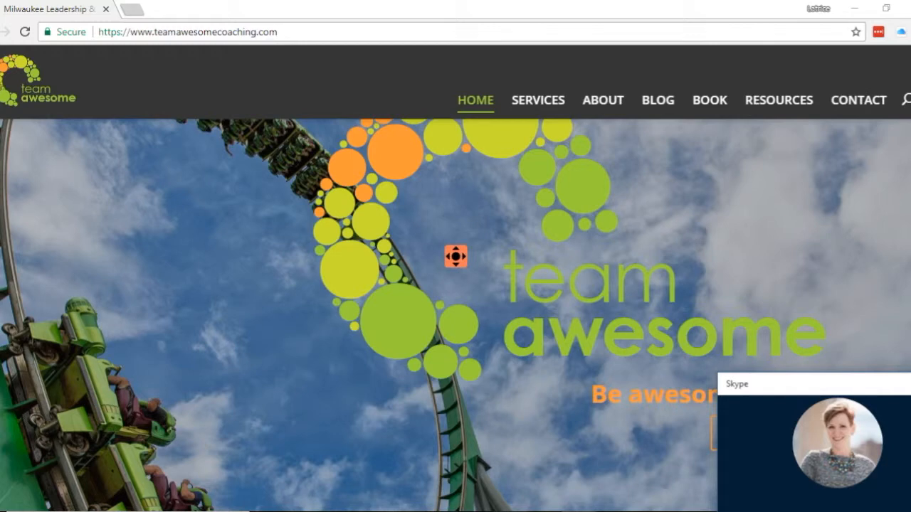
mouse_move(709, 99)
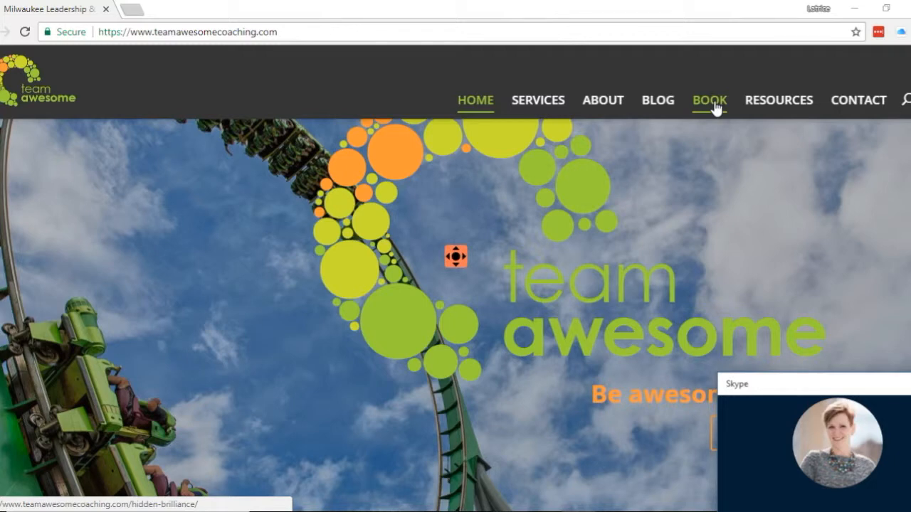
Start loading the Hidden Brilliance book page via BOOK in the top navigation
click(709, 100)
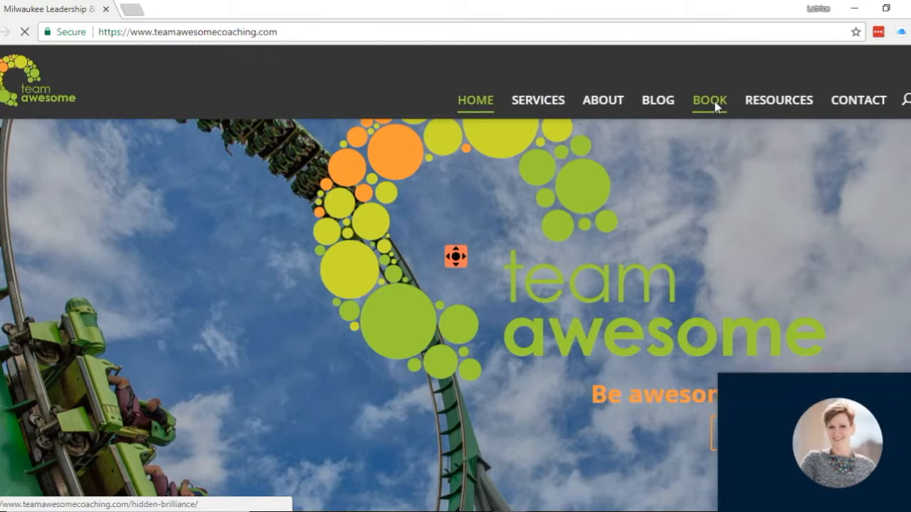
Load the Hidden Brilliance introvert leadership book page with its description and purchase option
click(708, 100)
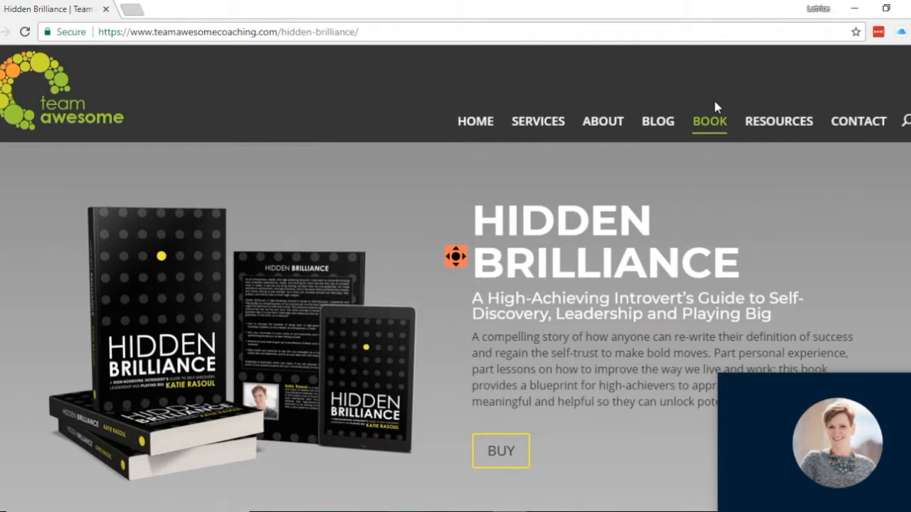
mouse_move(704, 108)
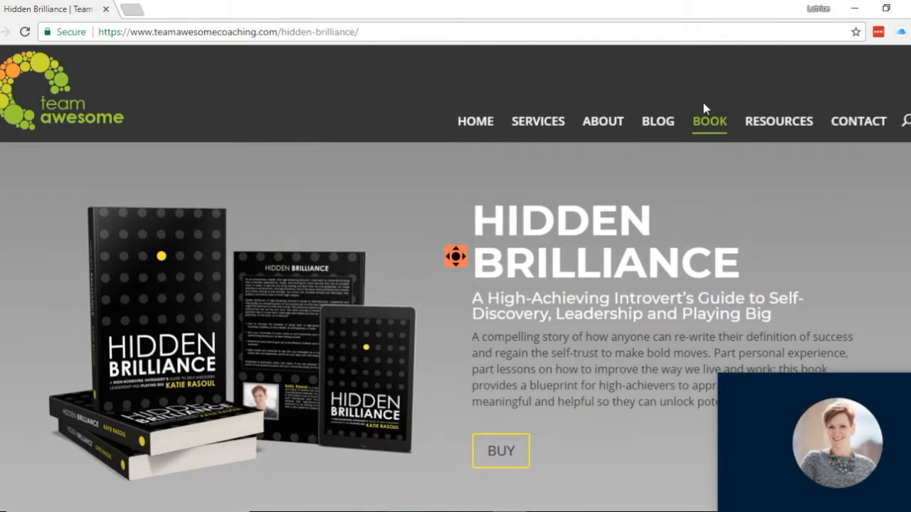
mouse_move(476, 121)
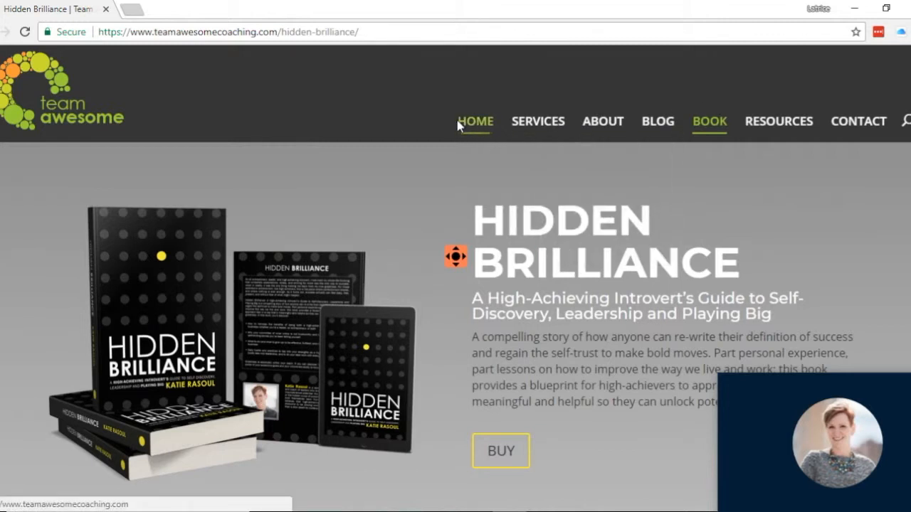
mouse_move(475, 125)
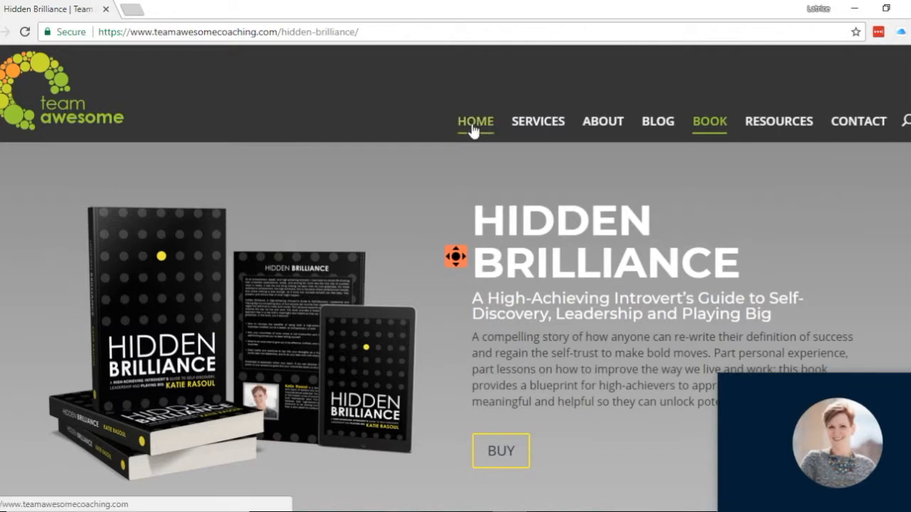
Go back to the Team Awesome homepage with the roller-coaster hero image
click(475, 121)
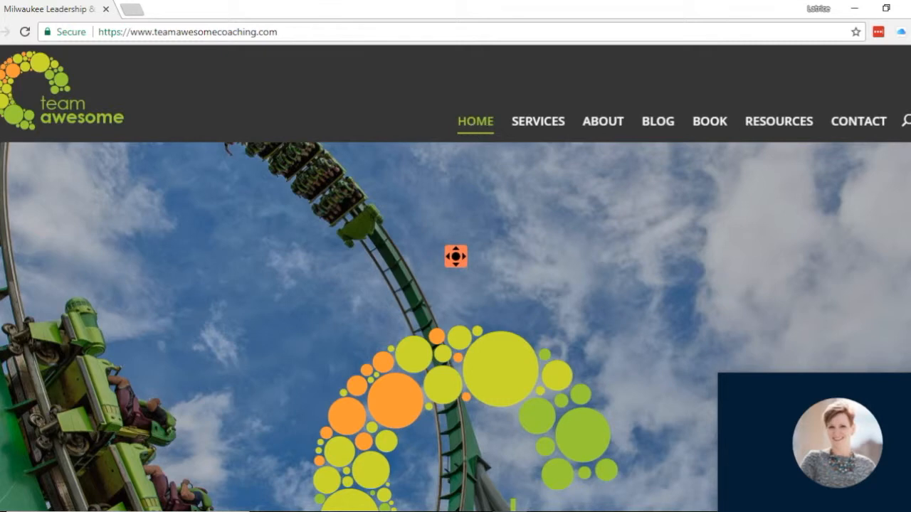
mouse_move(656, 125)
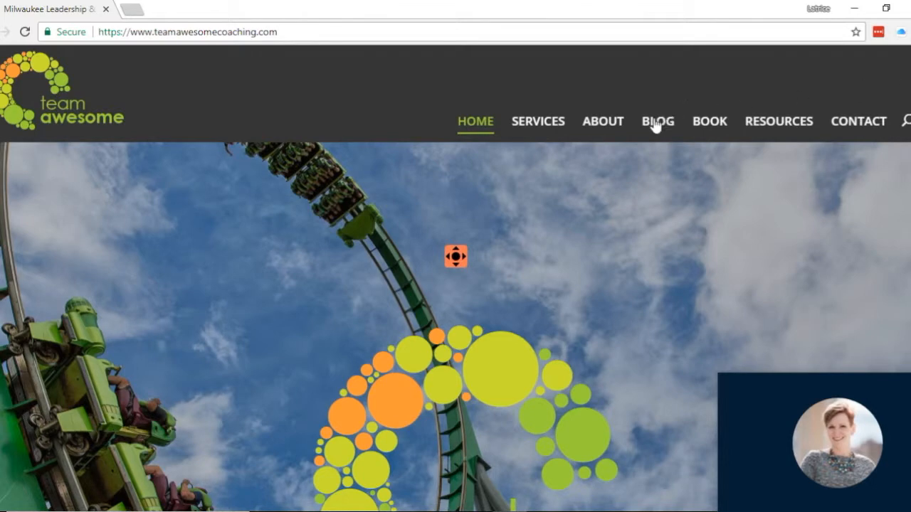
Open the Team Awesome blog and scroll down to the Stay Informed subscribe form
click(657, 121)
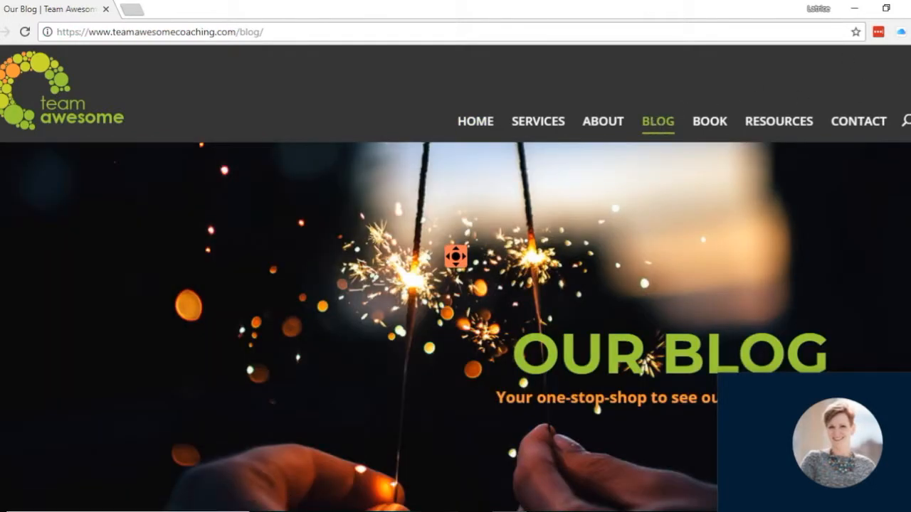
scroll(down, 3)
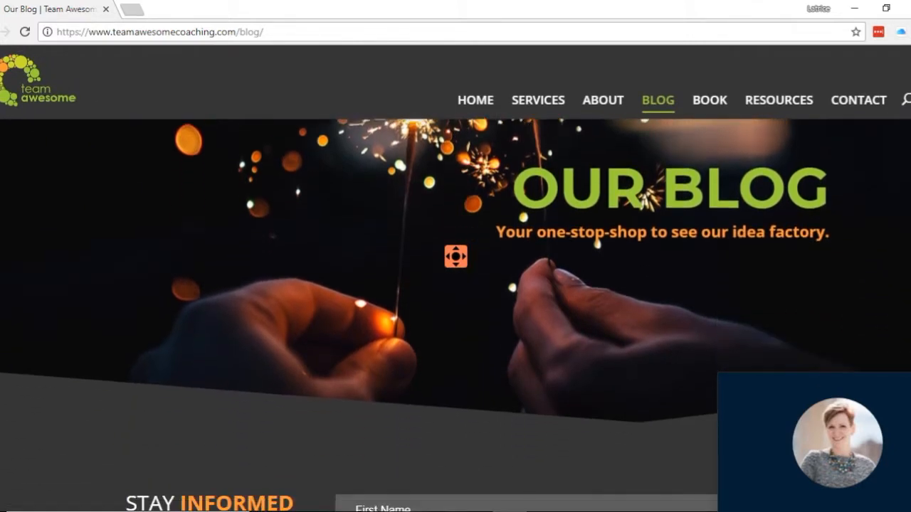
scroll(down, 3)
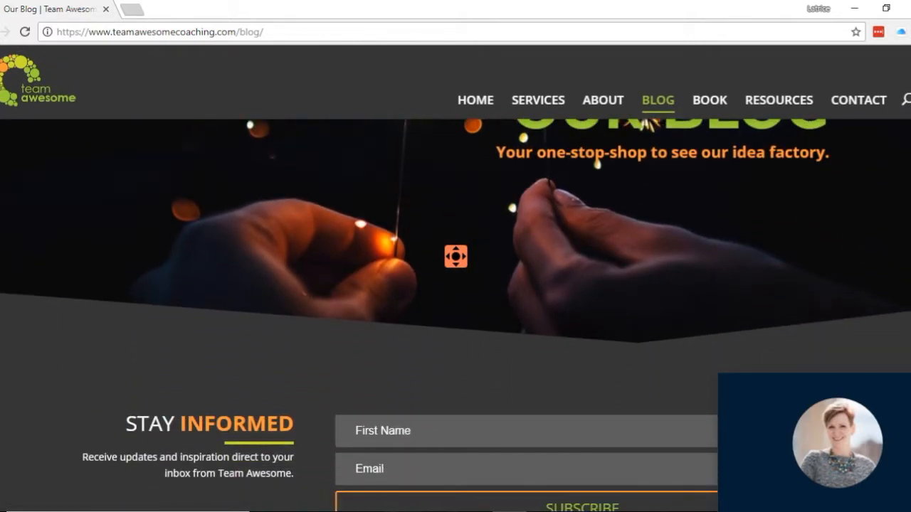
scroll(down, 3)
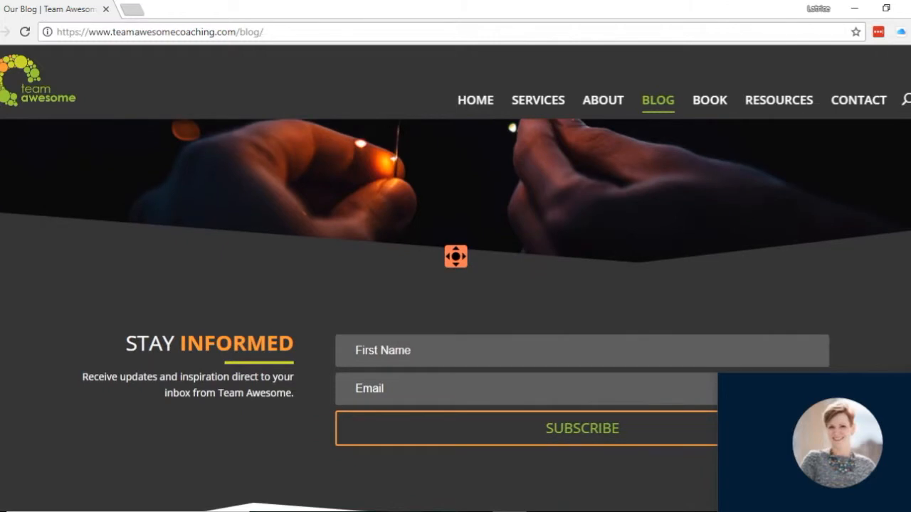
scroll(down, 3)
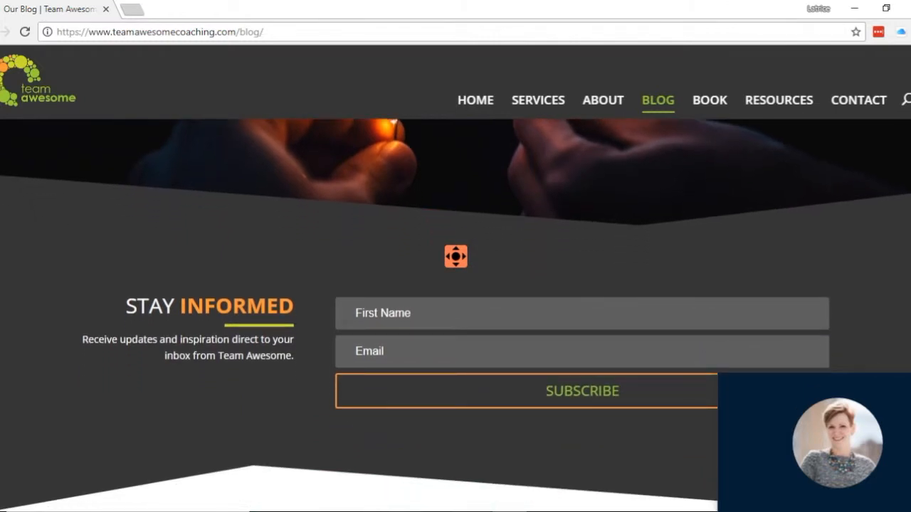
scroll(down, 3)
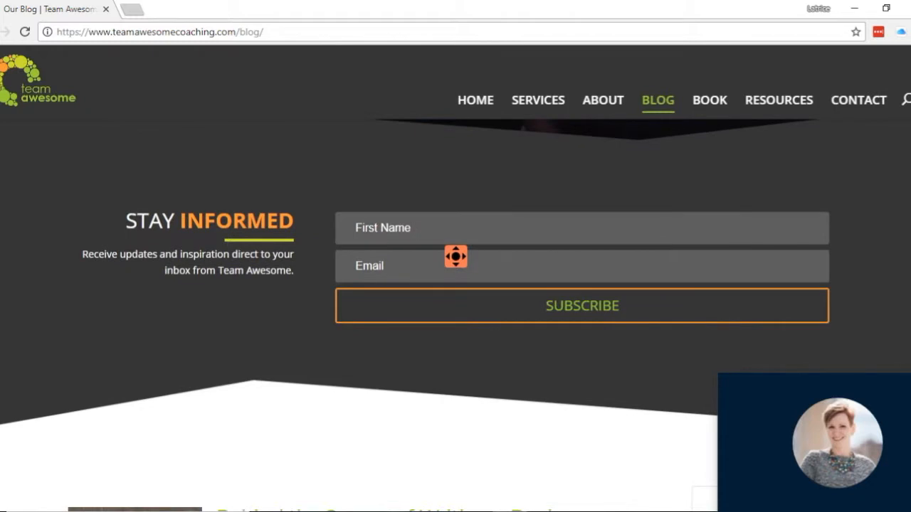
scroll(down, 3)
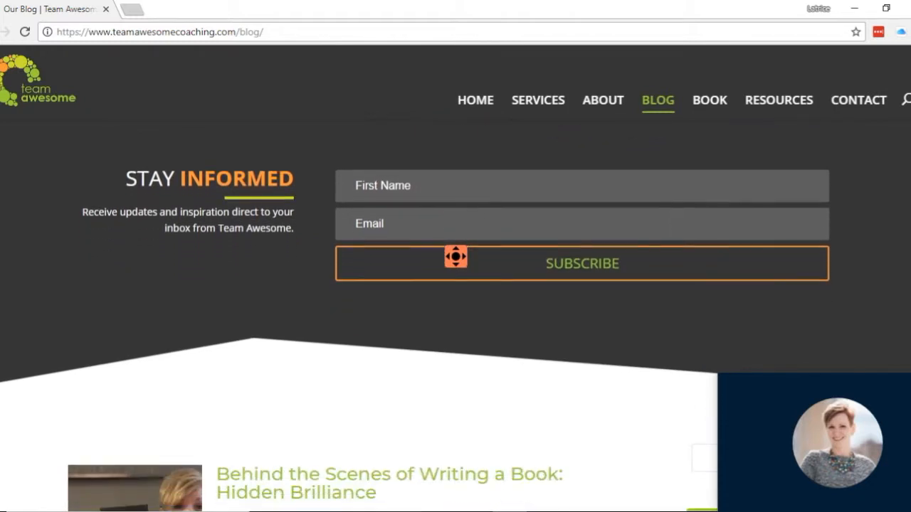